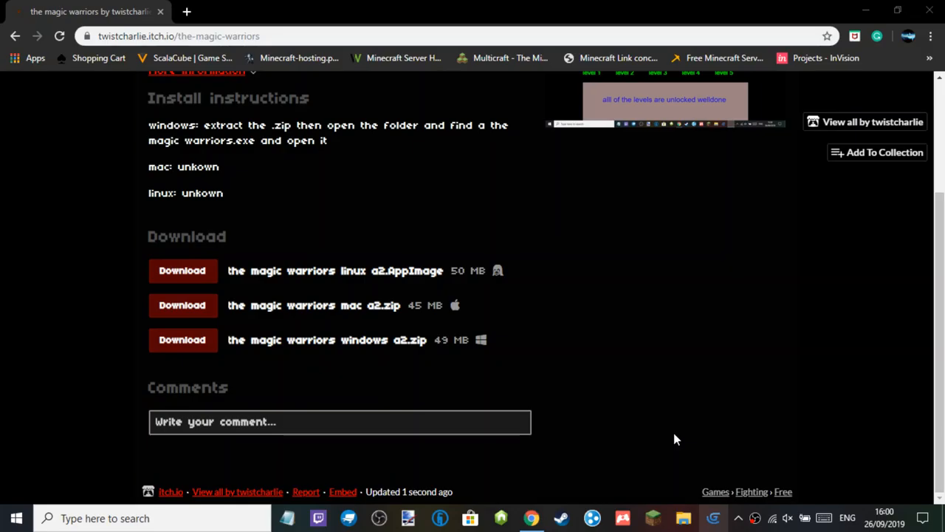
mouse_move(432, 287)
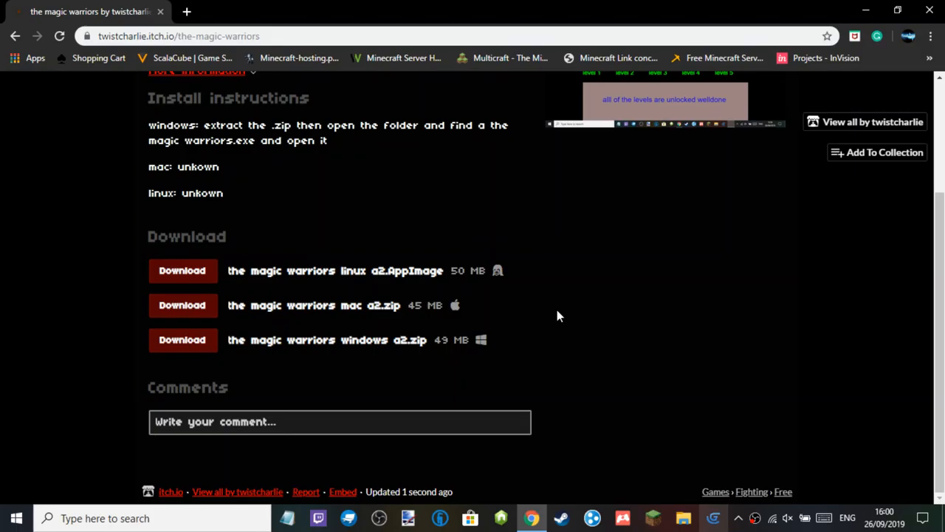
mouse_move(493, 321)
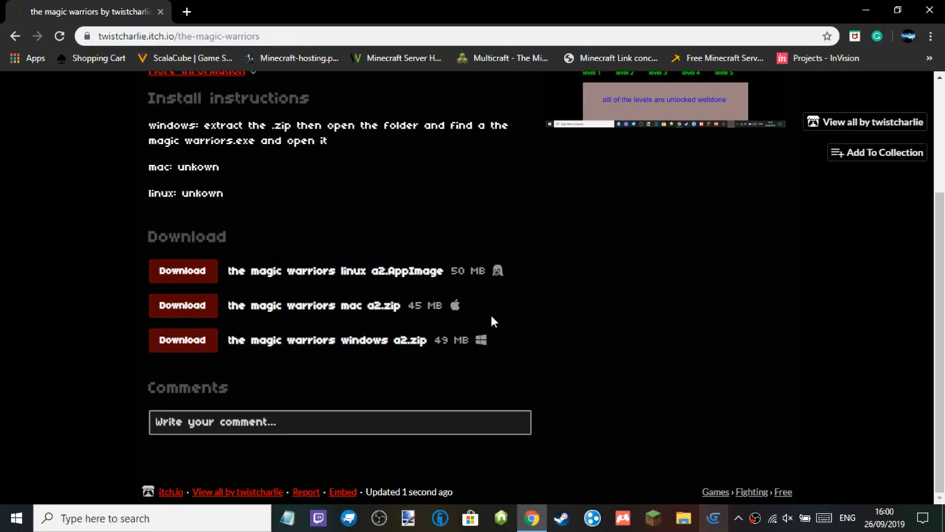
mouse_move(653, 35)
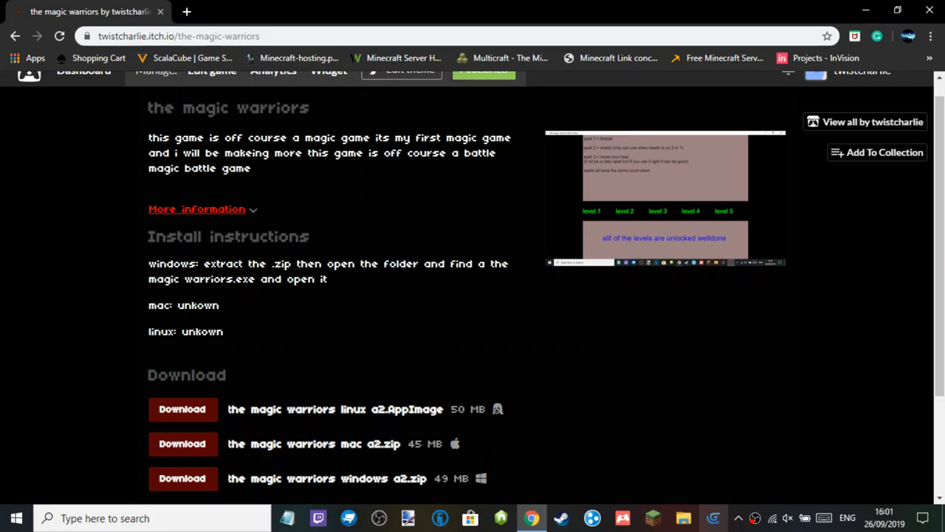
Browse the game page and back out of the Add to collection dialog without saving
scroll(down, 3)
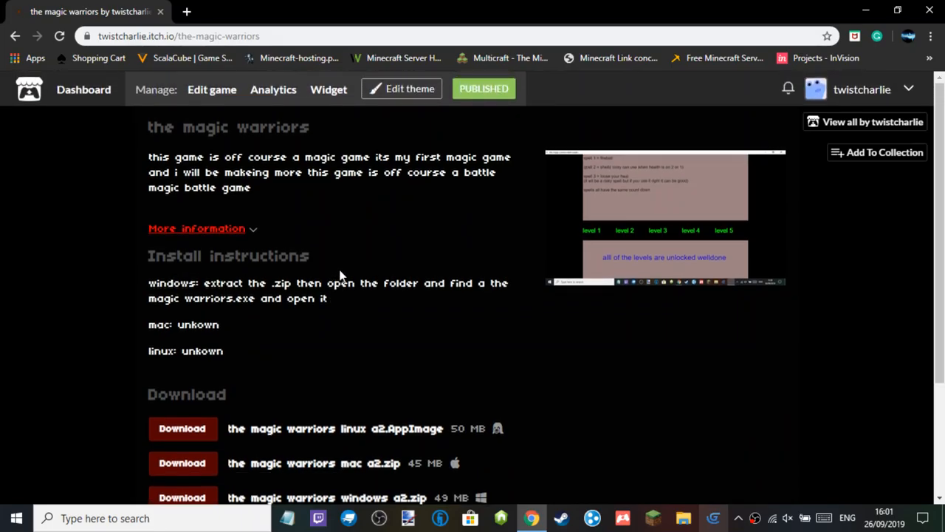
scroll(down, 3)
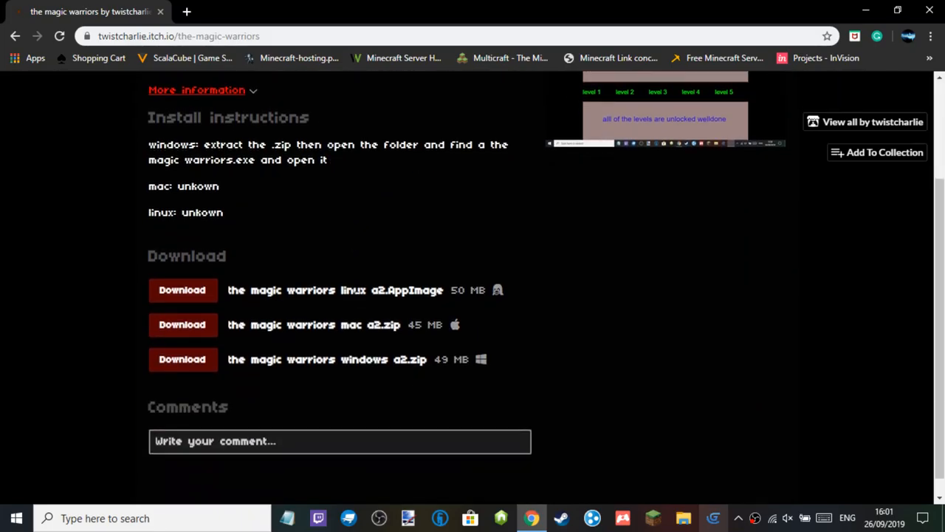
mouse_move(384, 276)
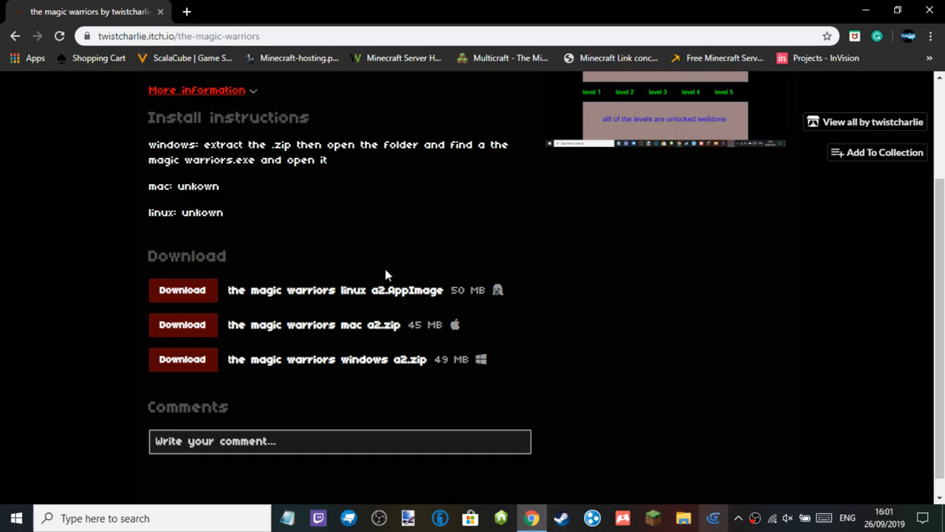
scroll(up, 3)
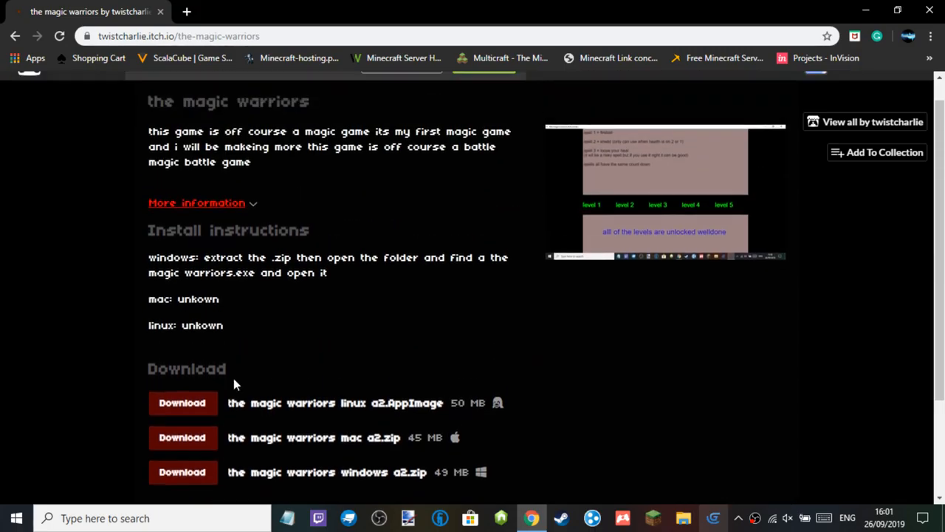
scroll(up, 3)
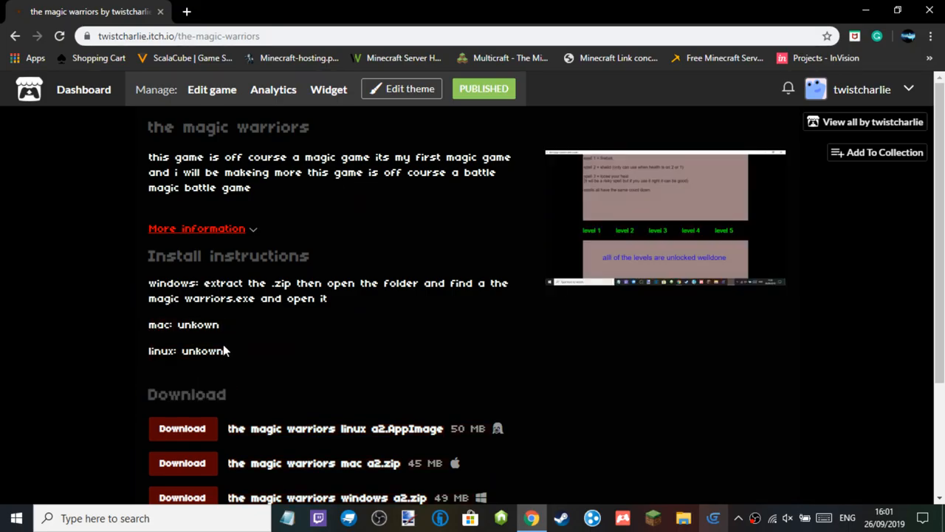
scroll(down, 3)
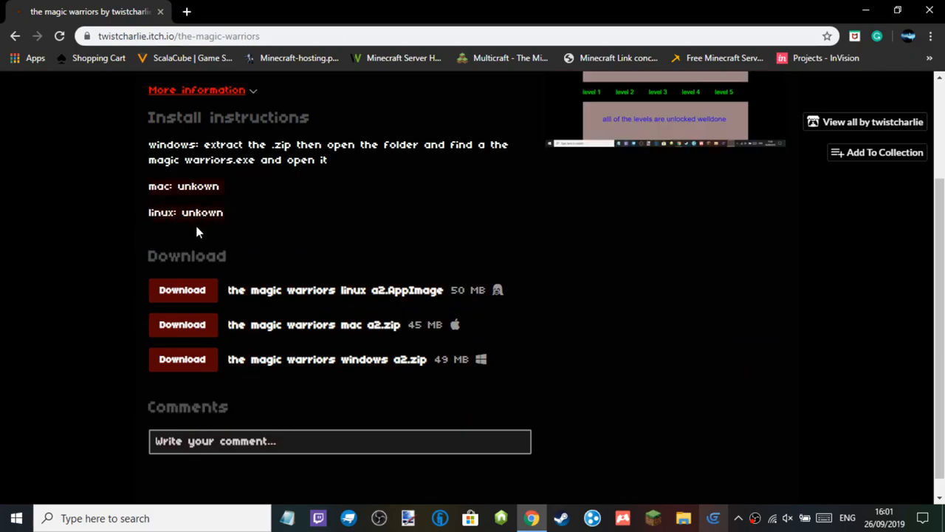
mouse_move(269, 227)
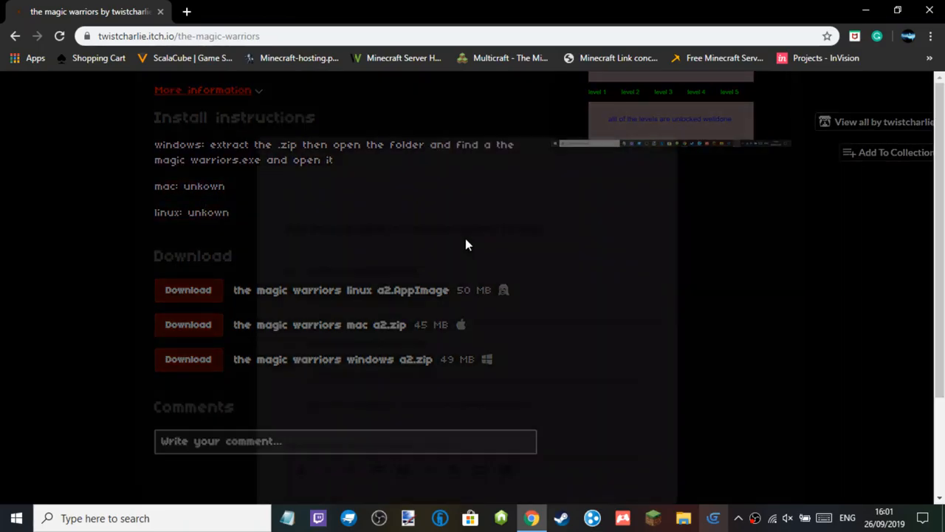
click(896, 152)
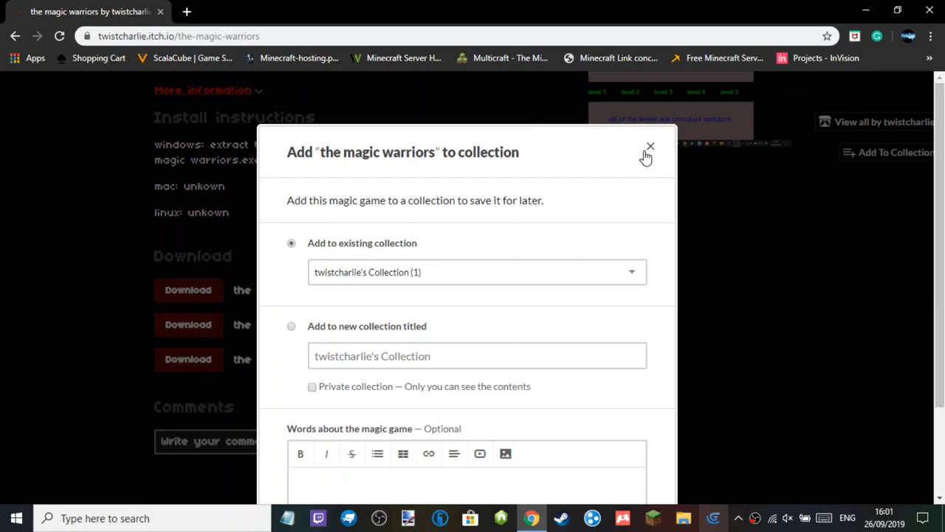
click(650, 146)
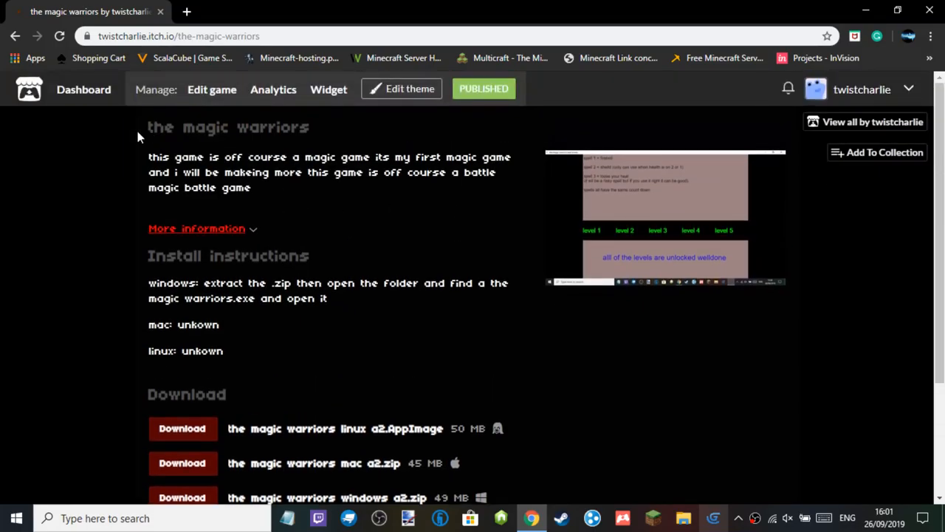
mouse_move(672, 204)
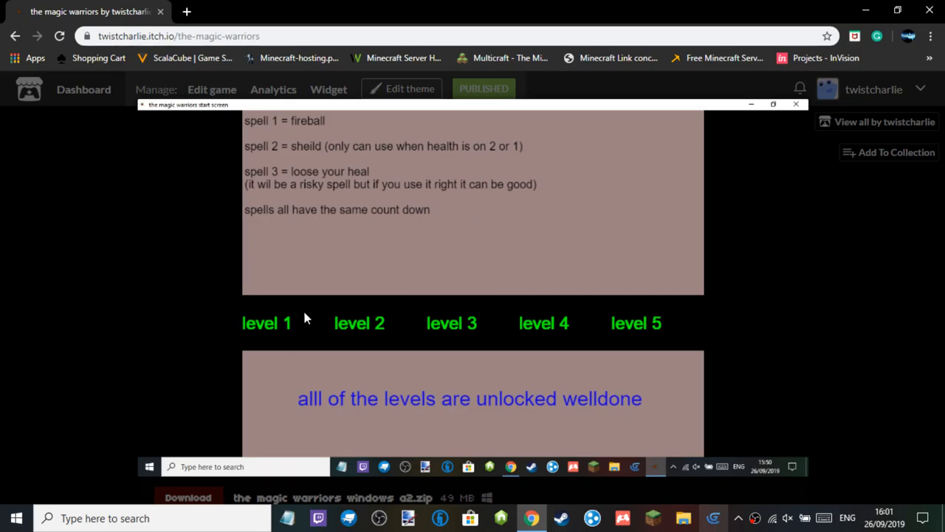
mouse_move(532, 328)
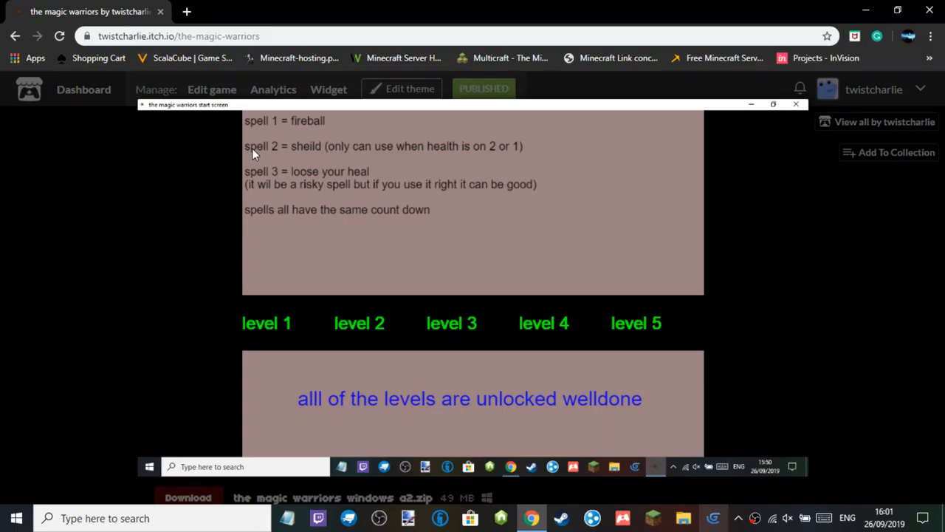
mouse_move(281, 201)
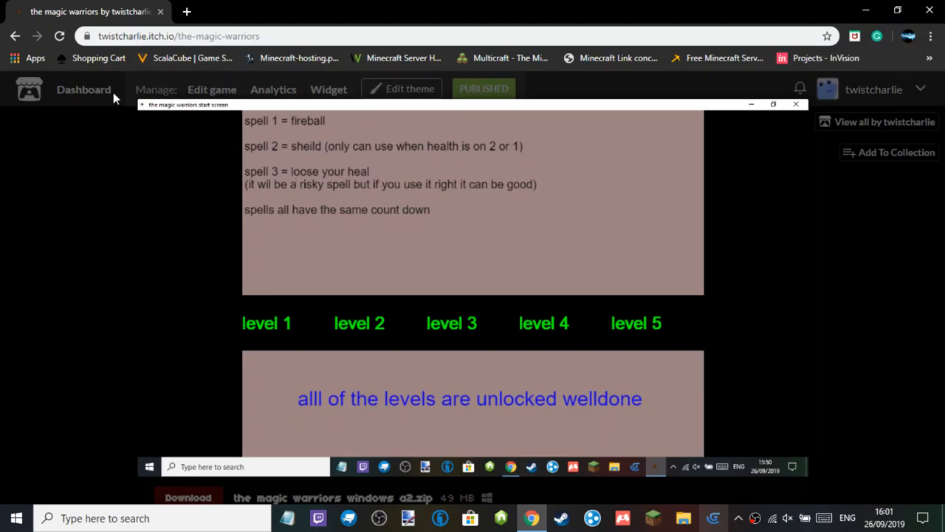
mouse_move(309, 127)
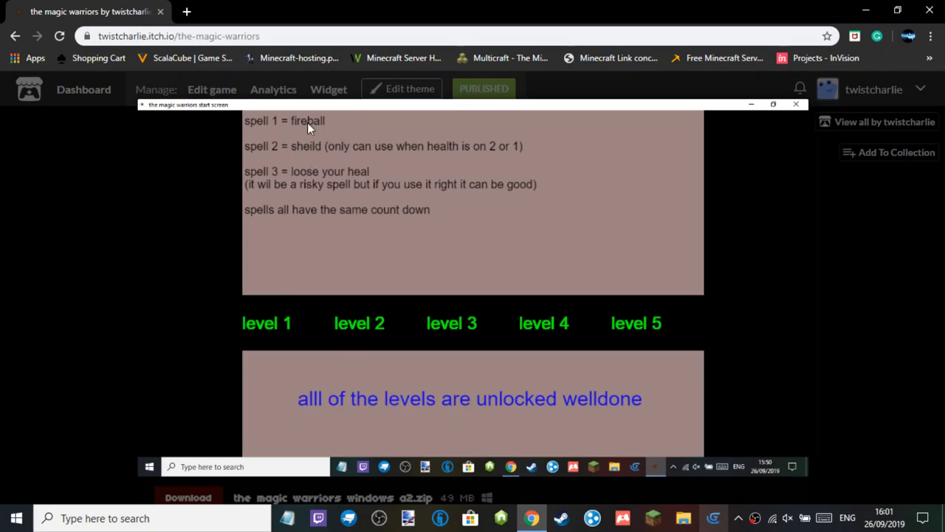
mouse_move(830, 404)
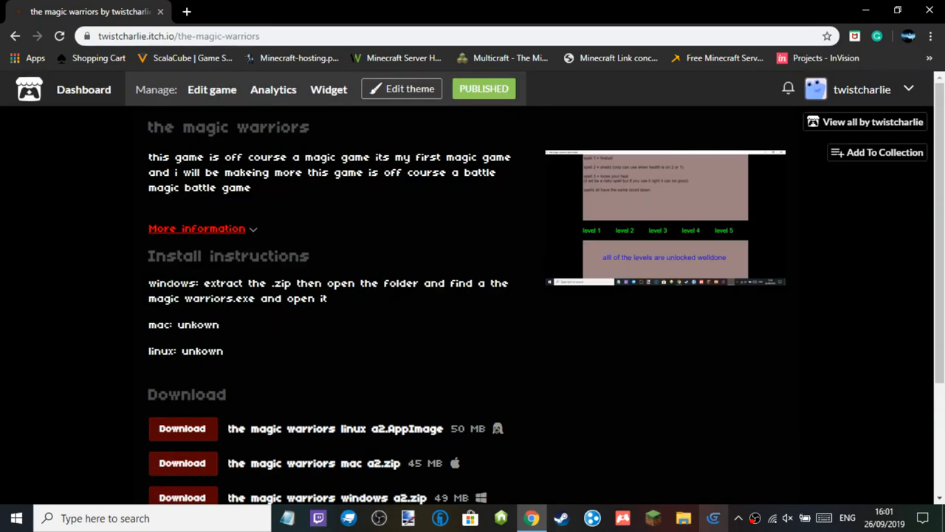
scroll(down, 3)
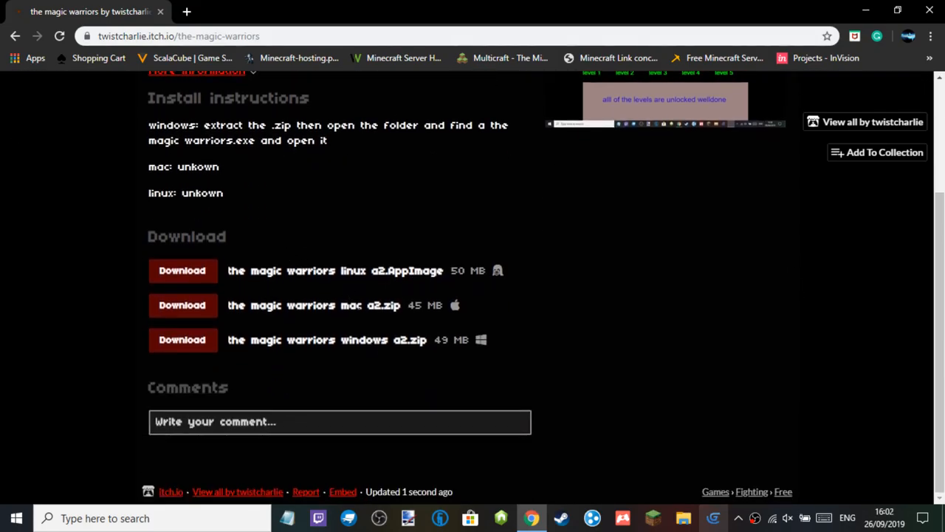
mouse_move(405, 315)
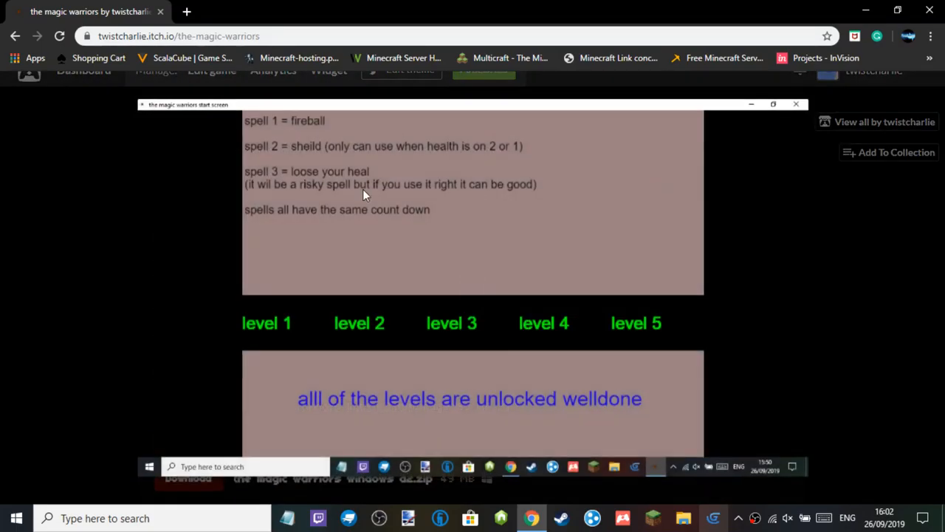
mouse_move(407, 186)
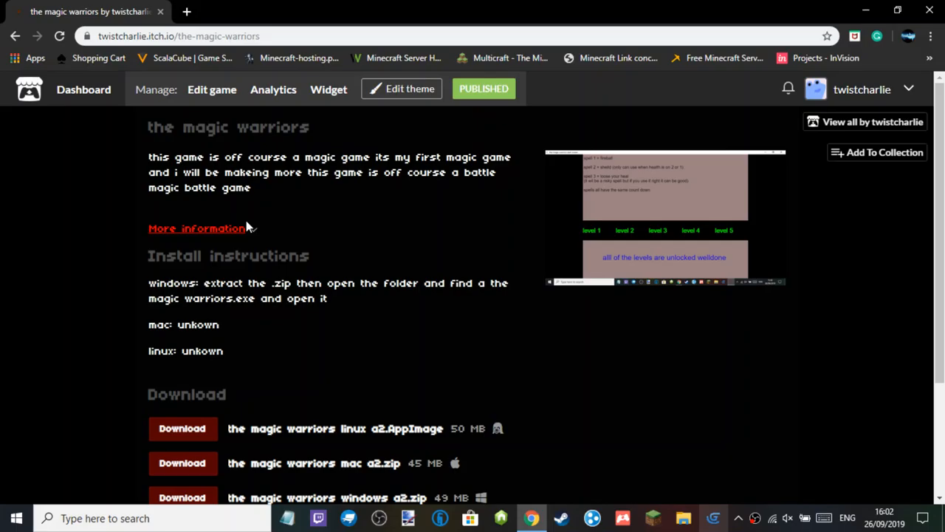
Expand then collapse More information and bring the install instructions and downloads into view
click(197, 227)
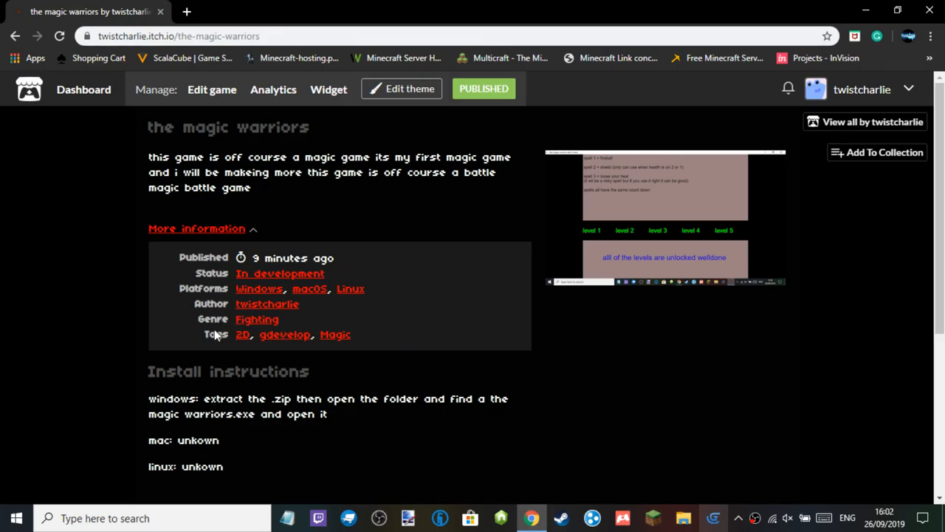
mouse_move(235, 325)
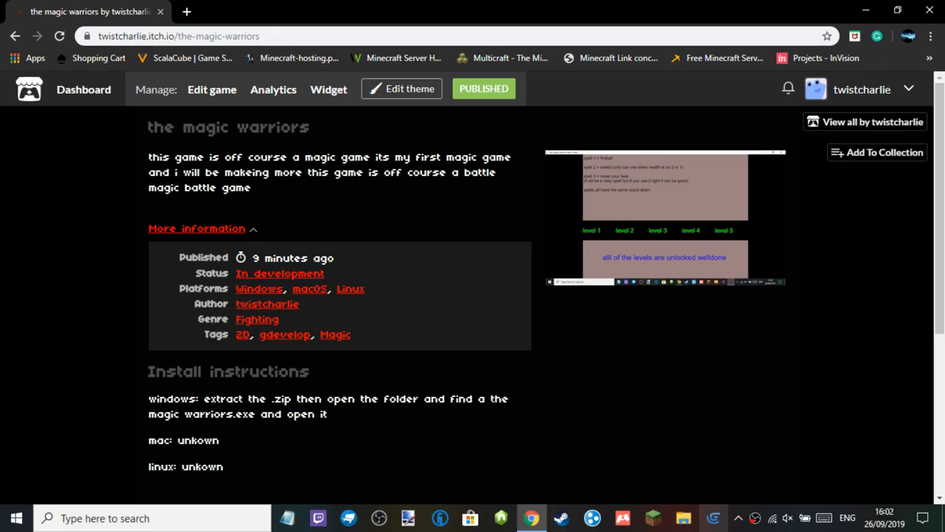
click(196, 227)
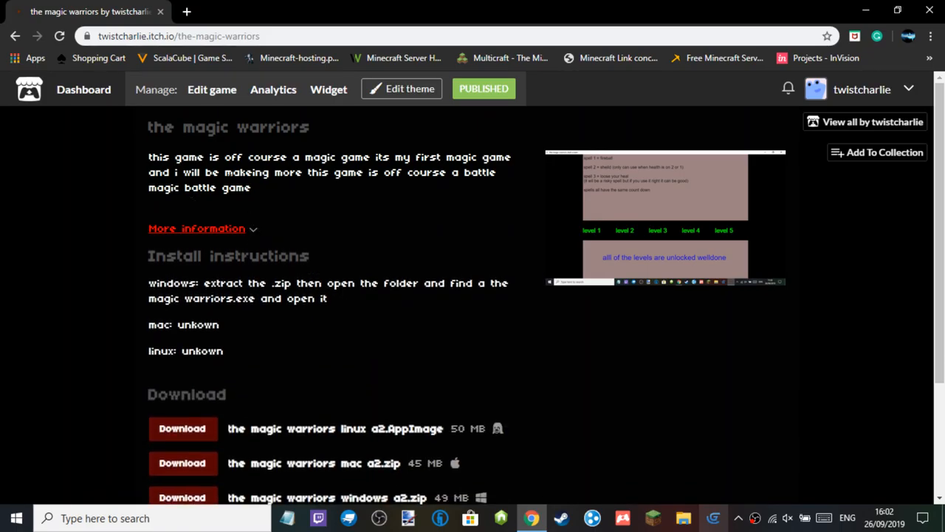
mouse_move(349, 298)
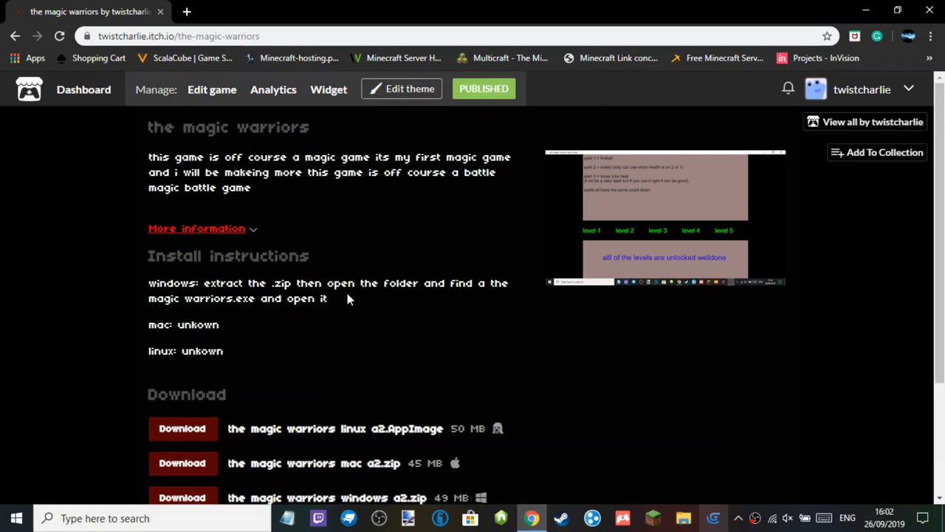
scroll(down, 3)
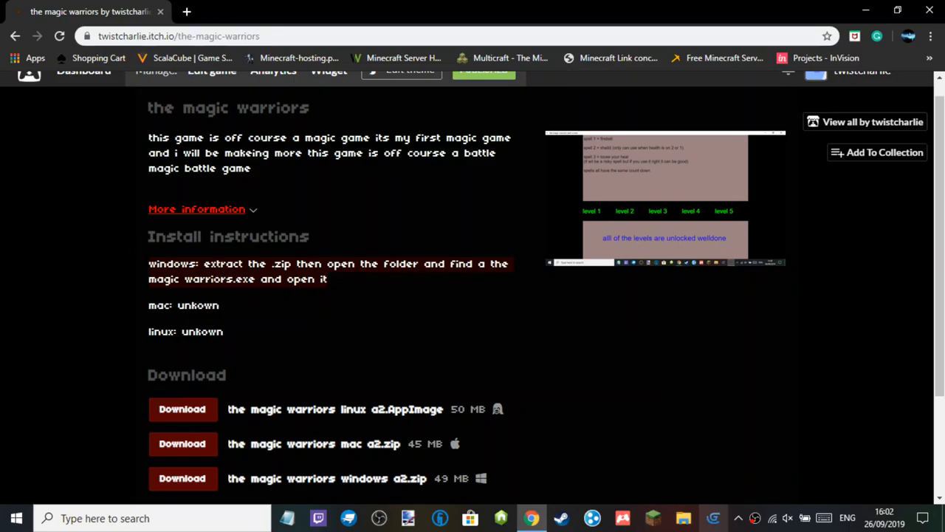
mouse_move(322, 293)
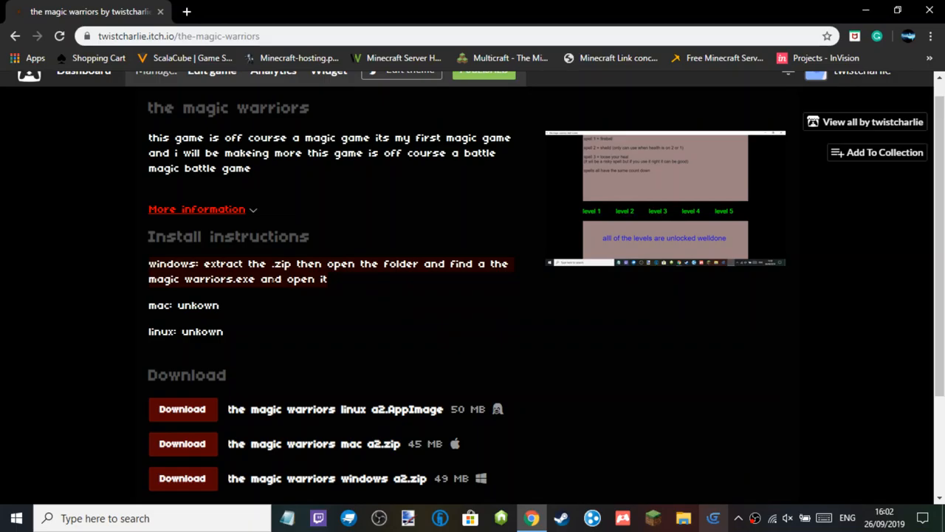
mouse_move(295, 305)
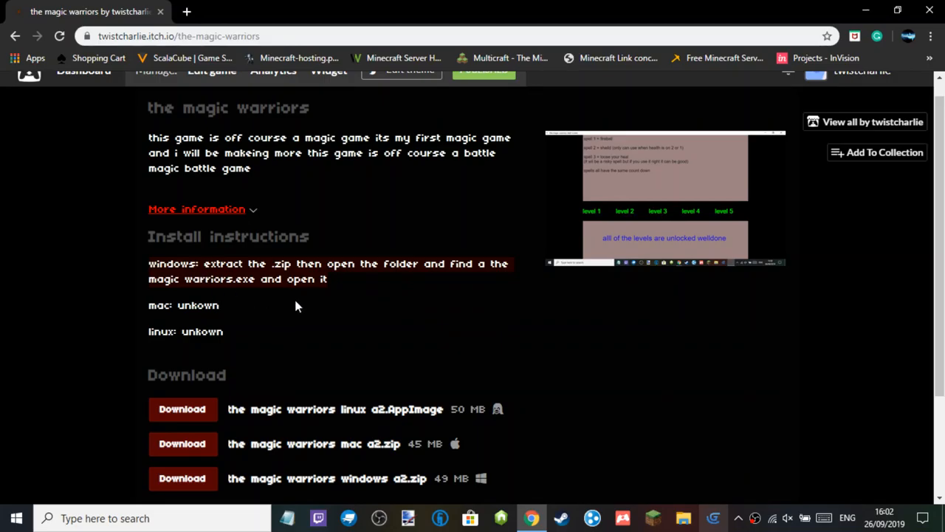
mouse_move(336, 309)
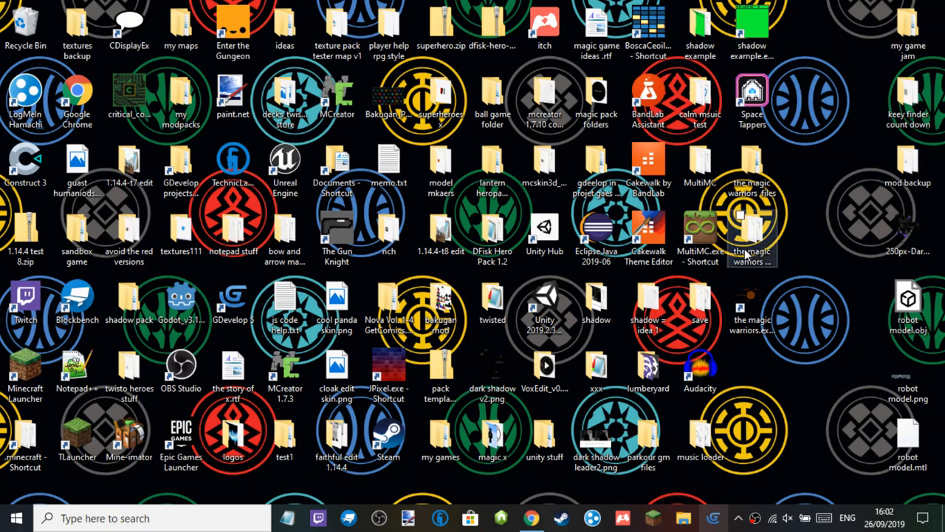
Enter the magic warriors windows a2 folder and select the magic warriors.exe
double_click(751, 214)
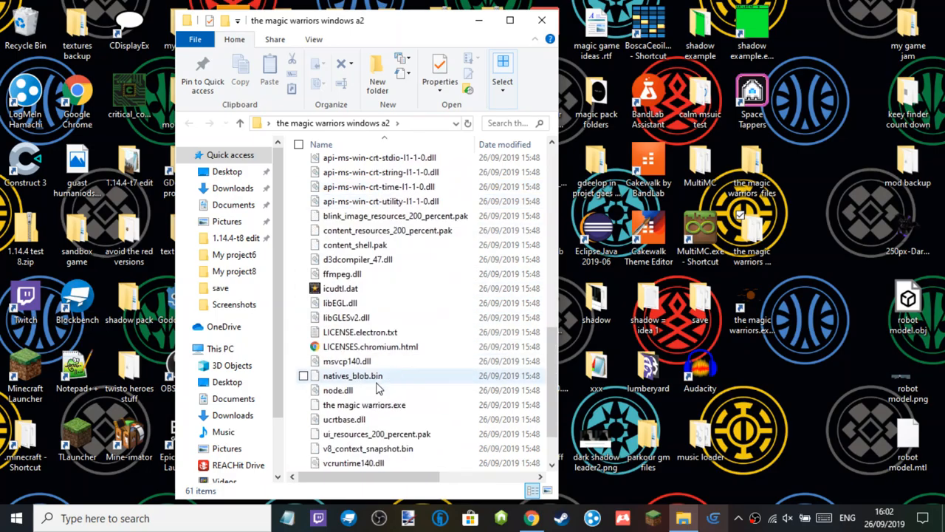
click(364, 390)
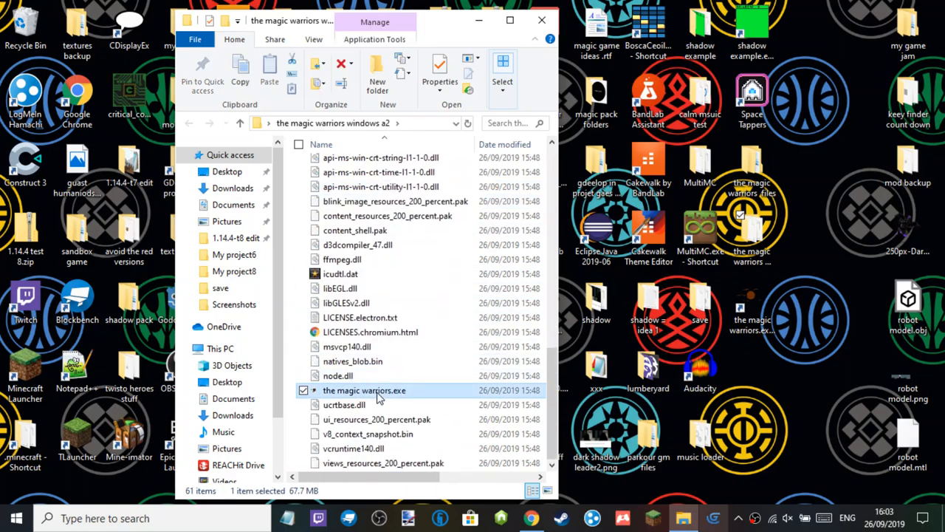
mouse_move(364, 390)
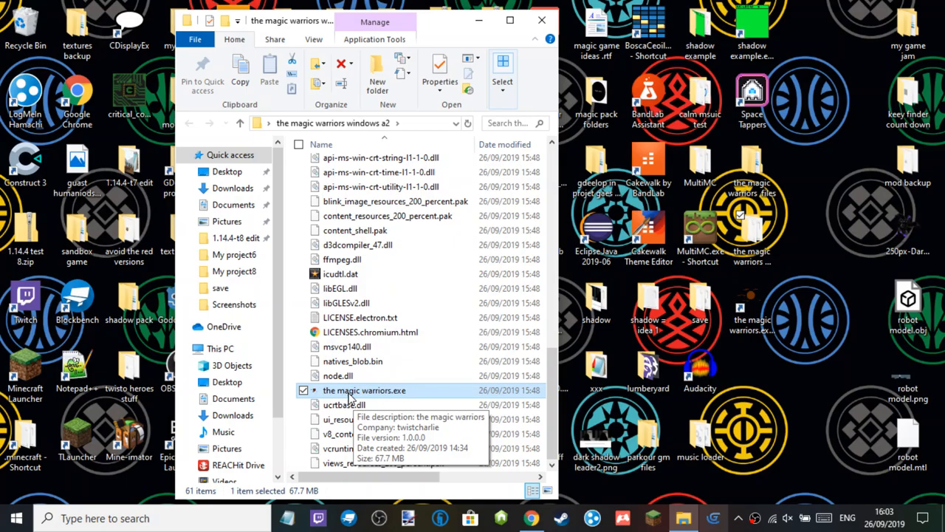
mouse_move(541, 21)
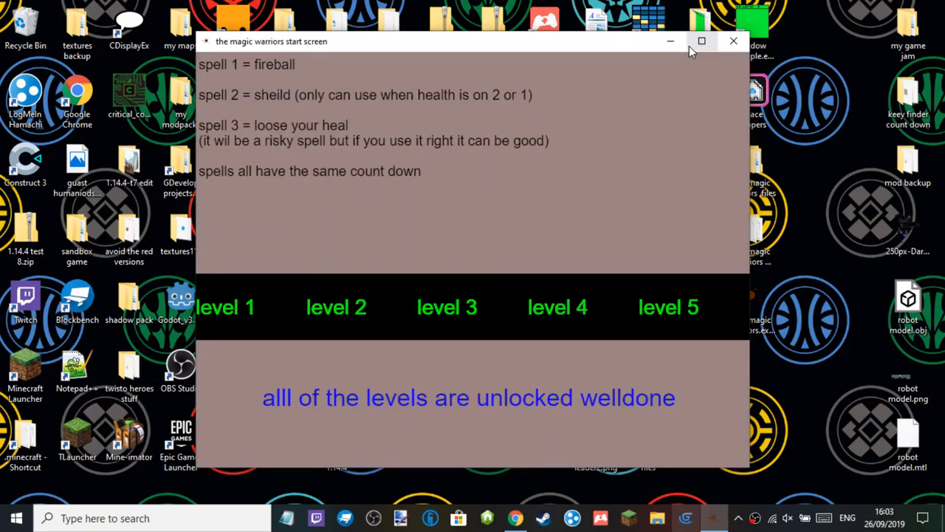
Maximise The Magic Warriors game window to fill the screen
click(701, 41)
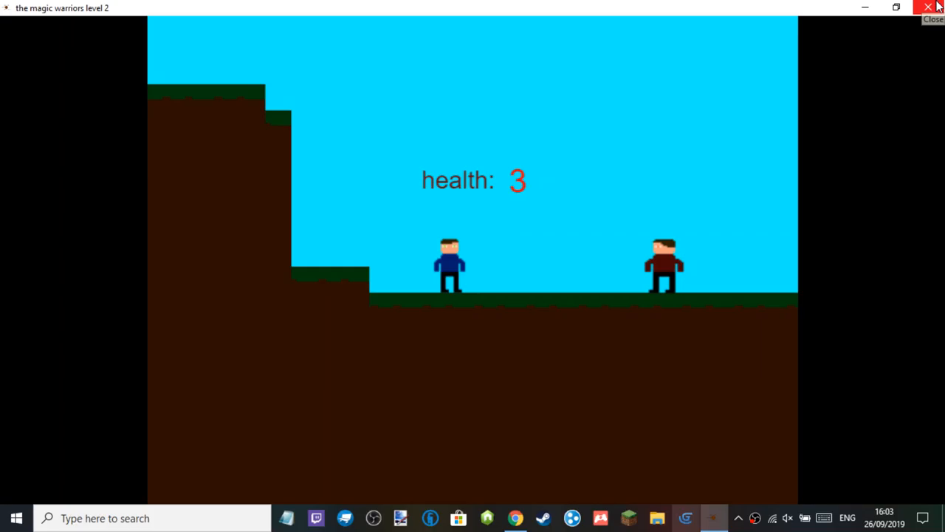
Close the running game and relaunch it from the magic warriors windows a2 desktop shortcut
click(928, 6)
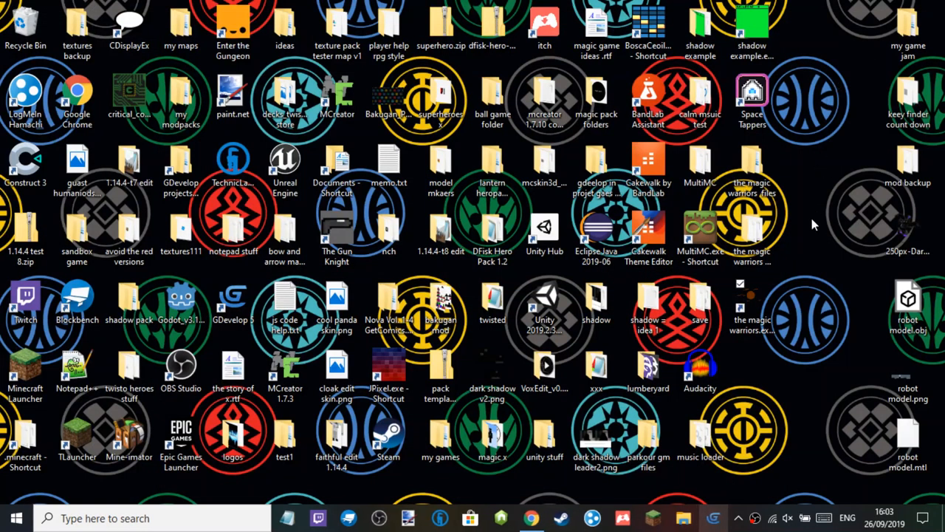
click(752, 310)
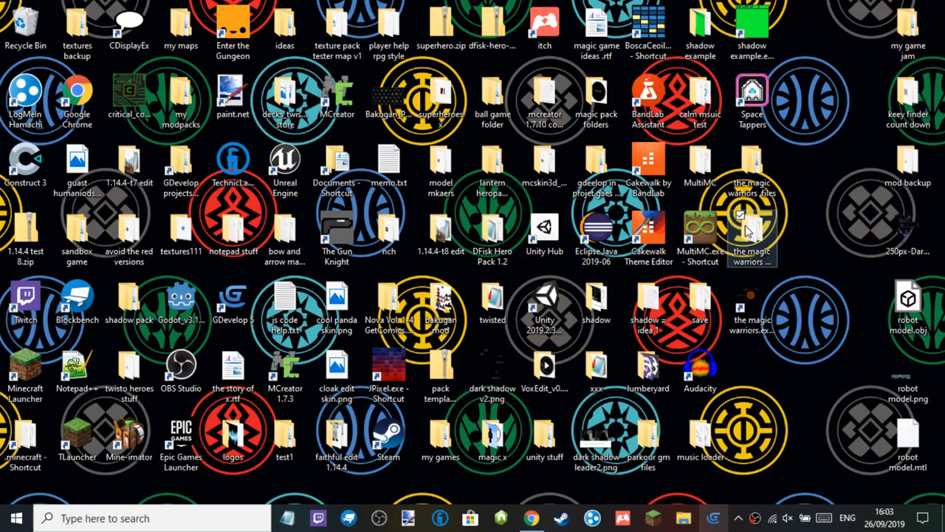
double_click(752, 214)
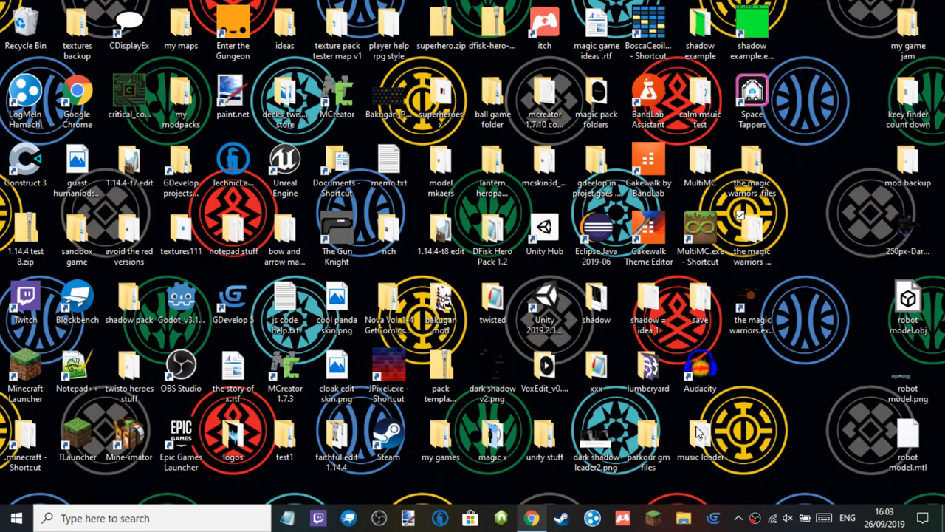
mouse_move(752, 331)
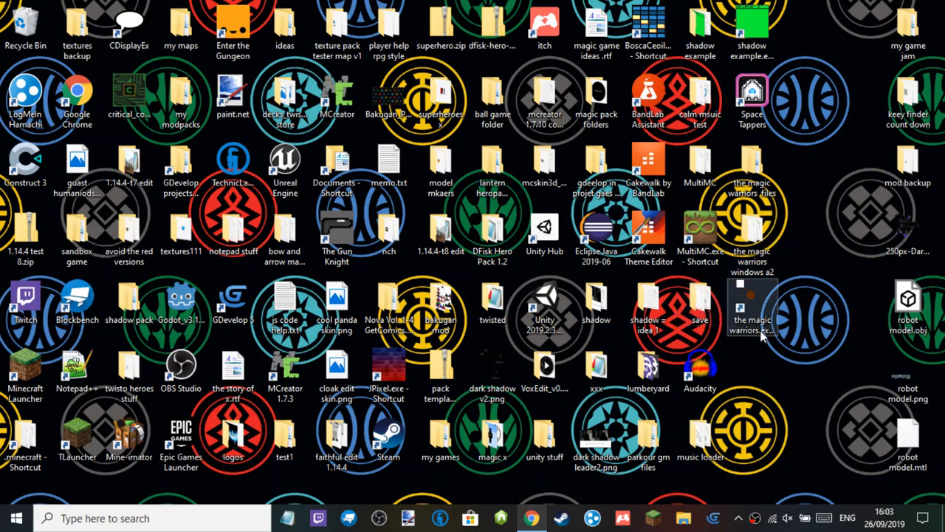
click(752, 310)
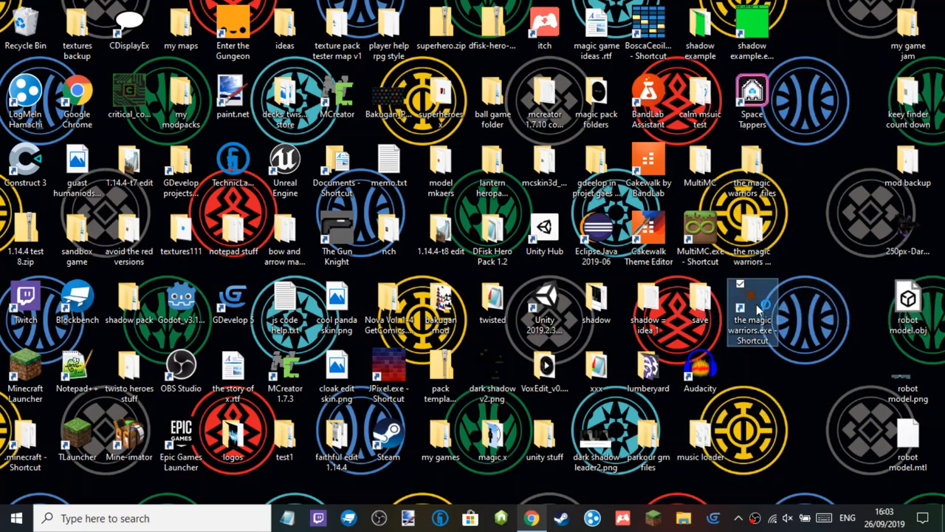
double_click(752, 305)
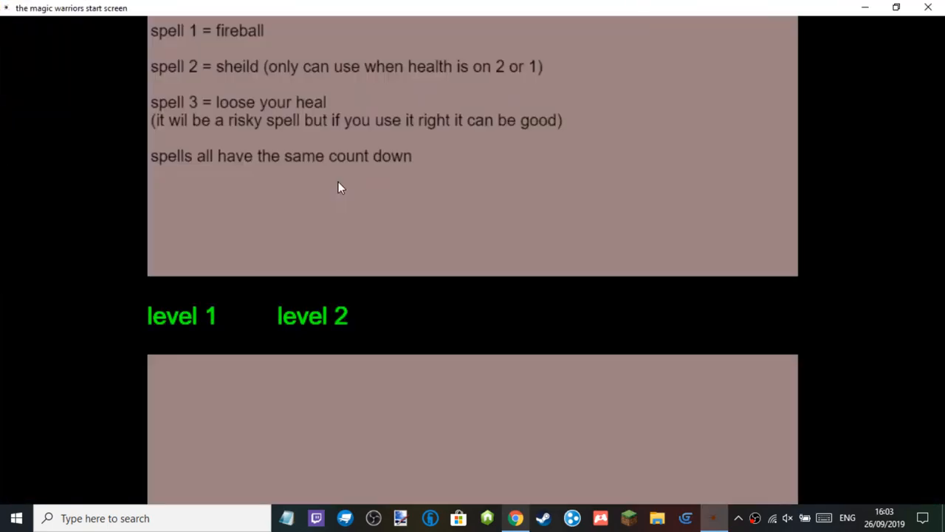
mouse_move(331, 192)
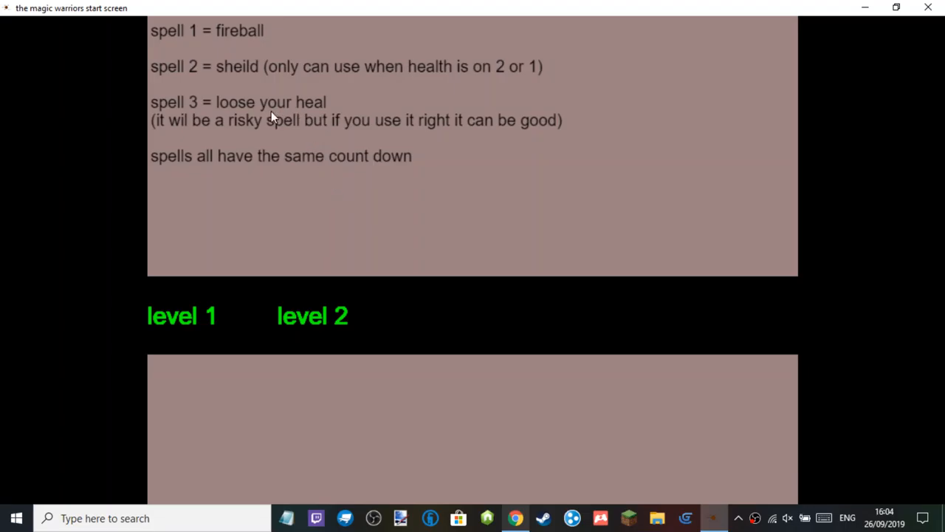
mouse_move(225, 82)
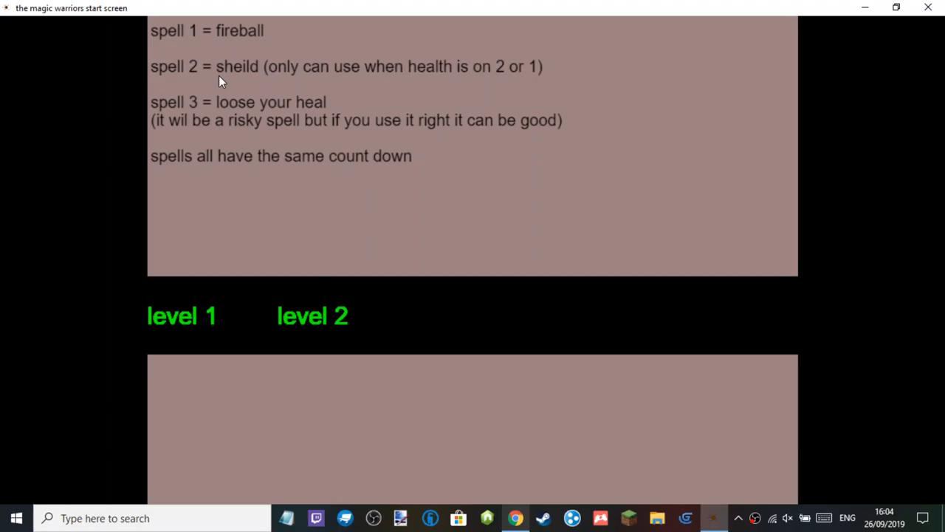
mouse_move(290, 74)
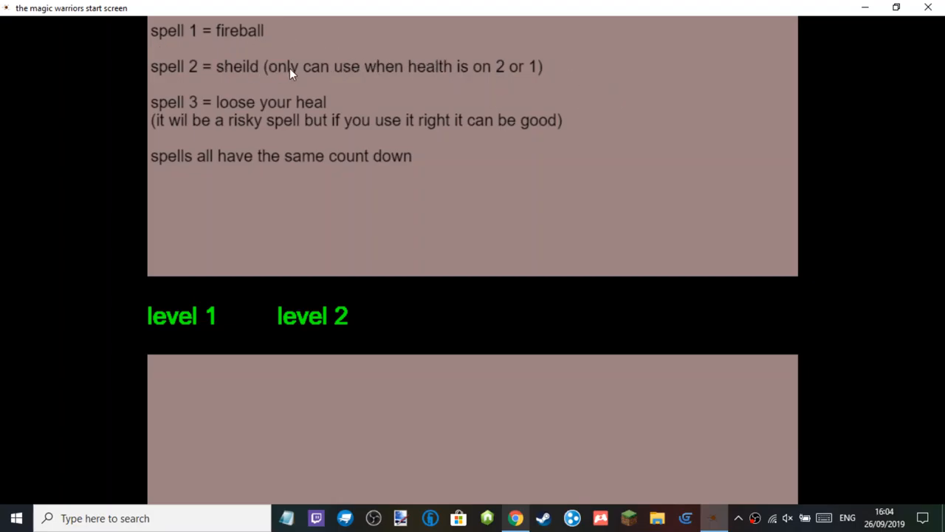
mouse_move(275, 39)
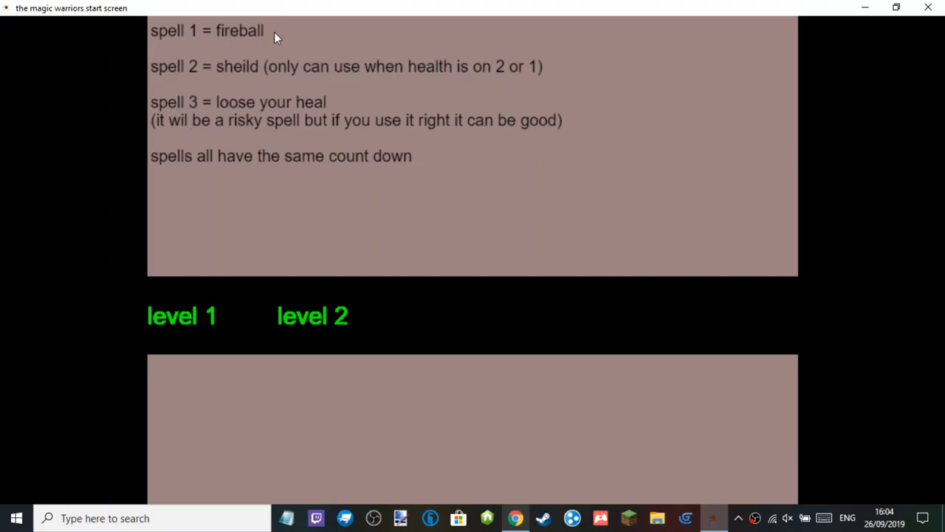
mouse_move(476, 155)
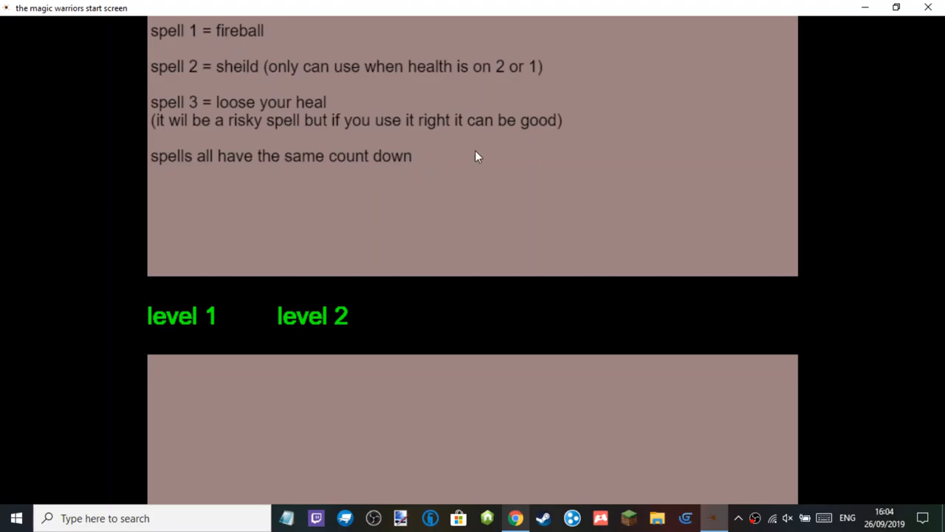
mouse_move(272, 171)
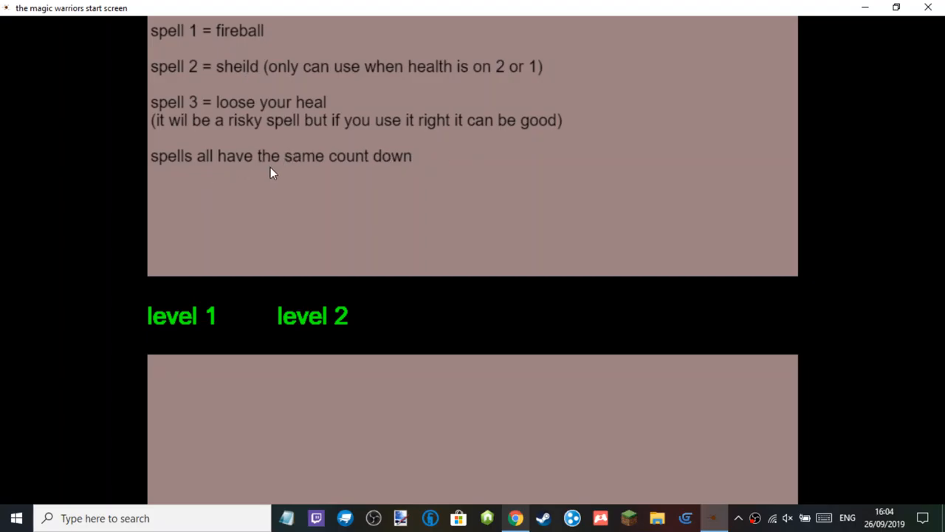
mouse_move(453, 171)
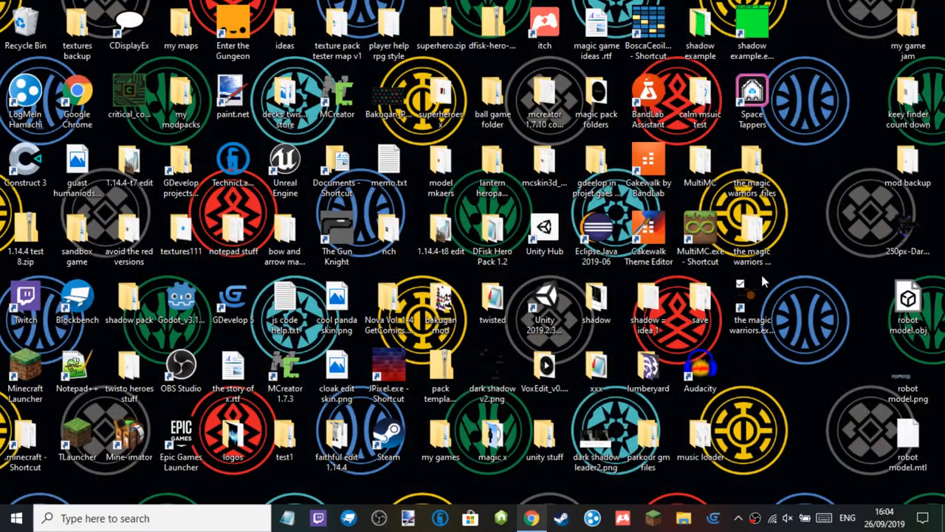
mouse_move(809, 288)
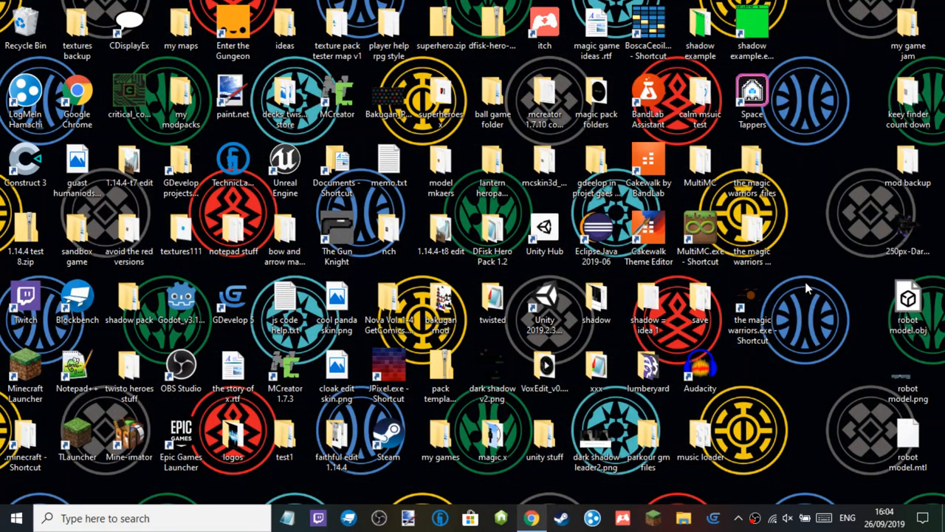
click(531, 517)
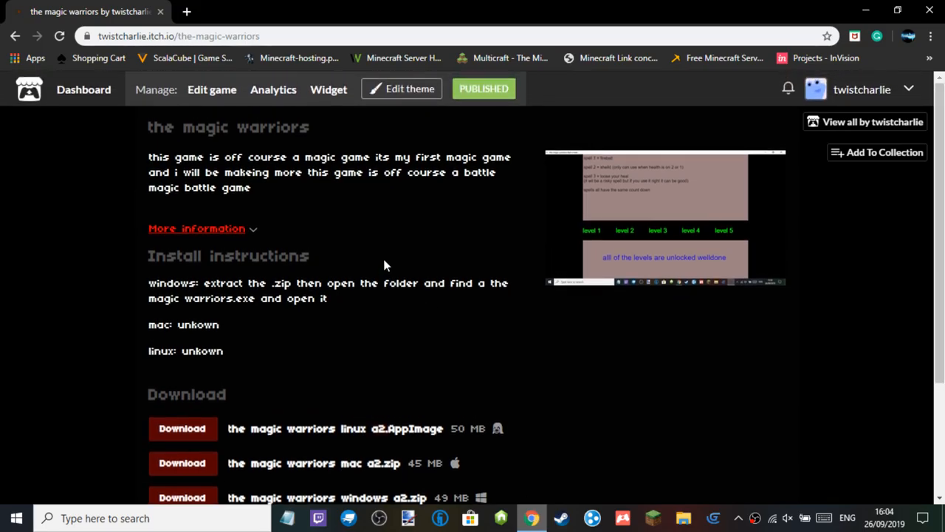
scroll(down, 3)
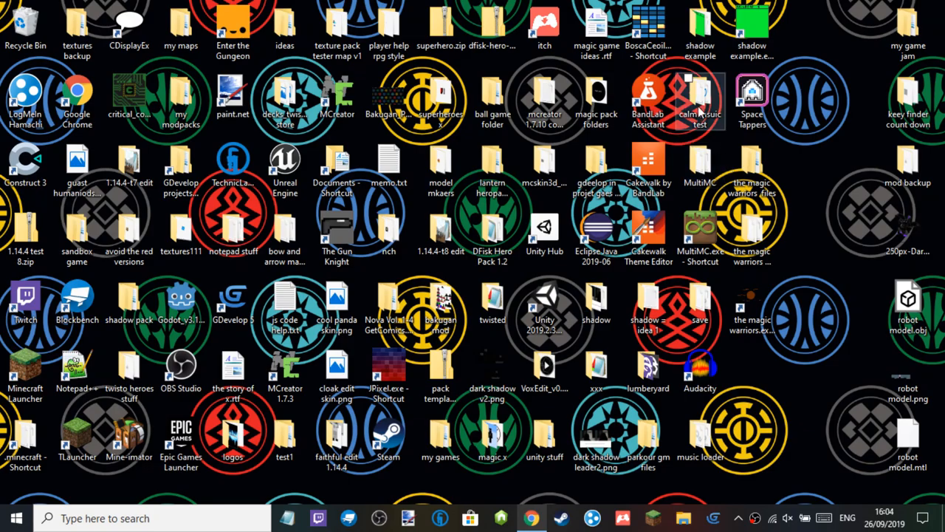
double_click(700, 96)
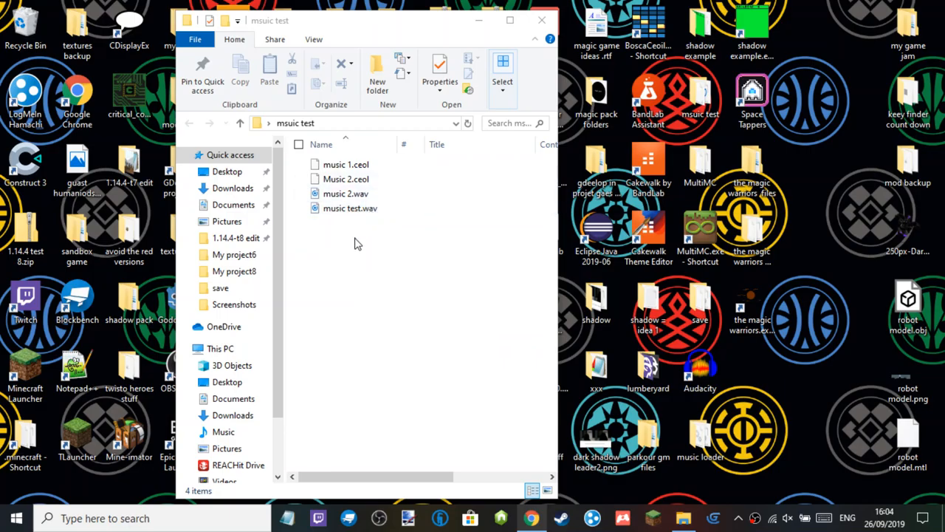
click(540, 20)
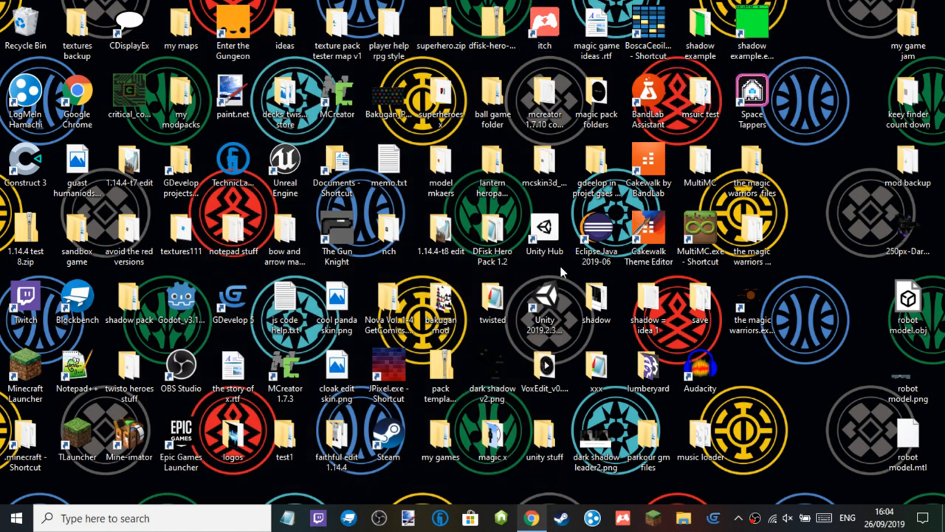
Draft the comment "i found a bug and the bug is" in the page's Comments box
click(530, 517)
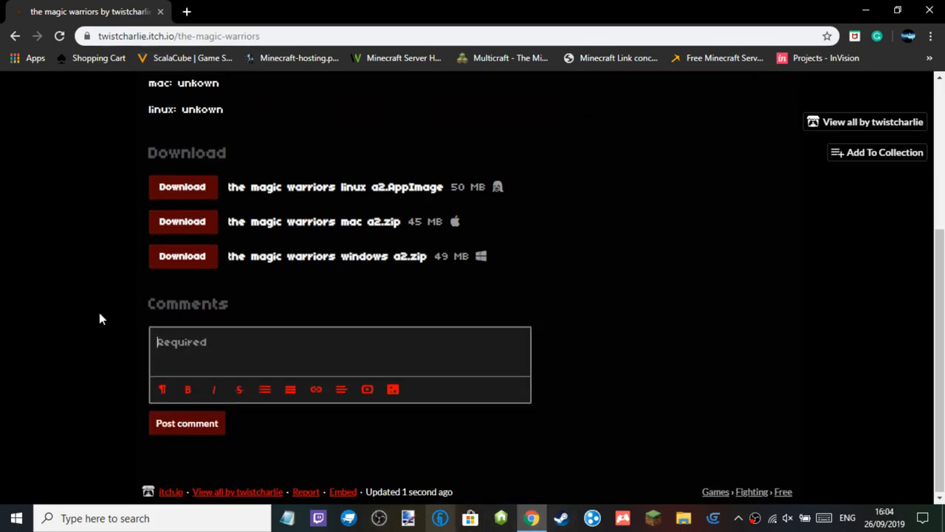
text(bug)
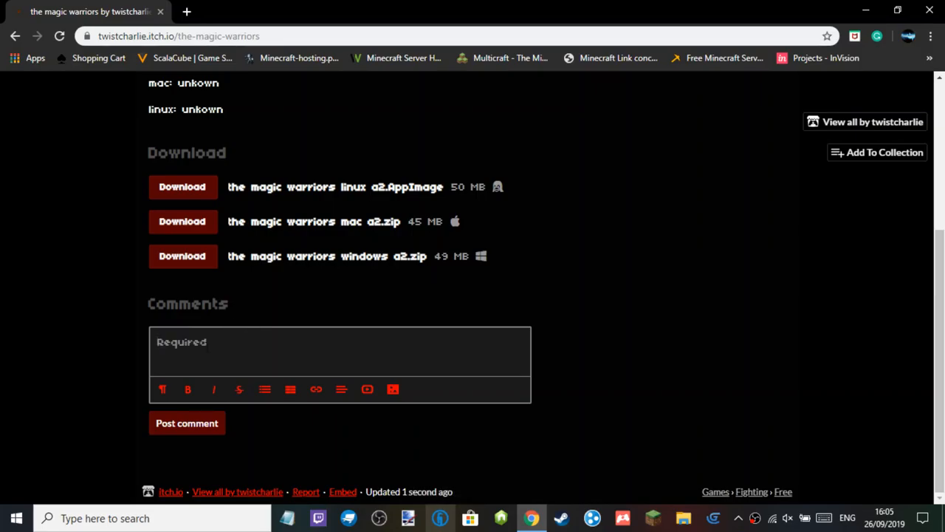
text(h)
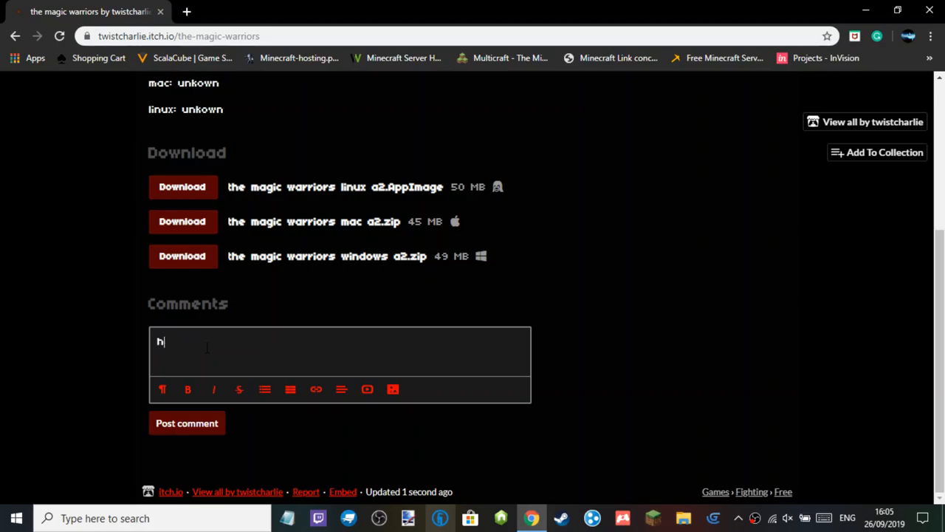
text(ello)
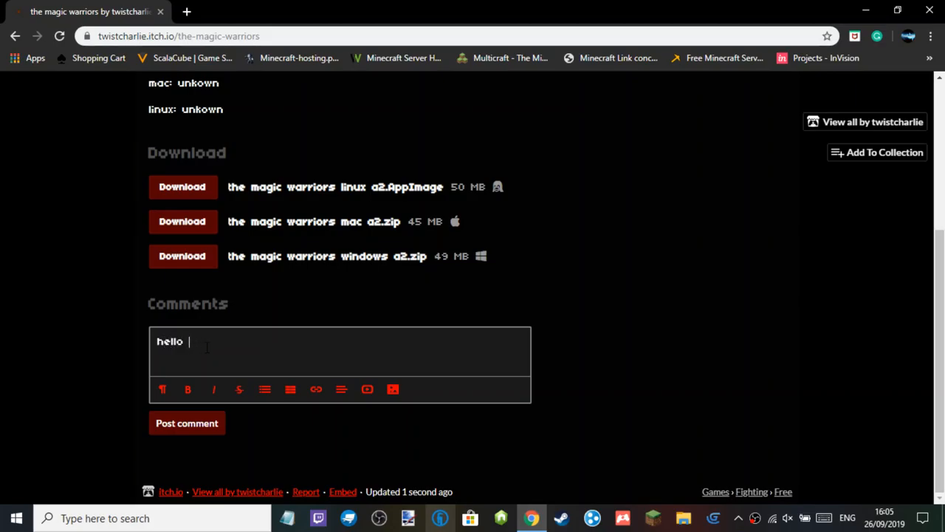
text(found)
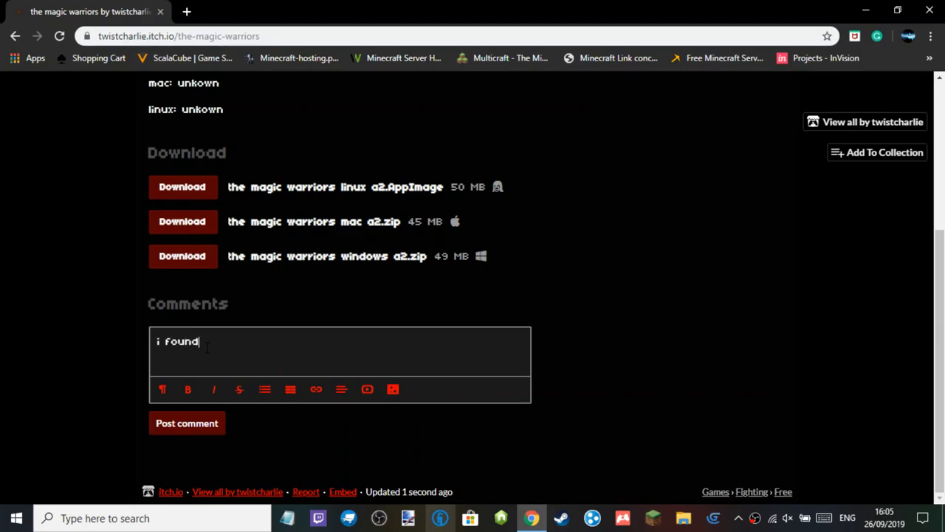
text(a bug)
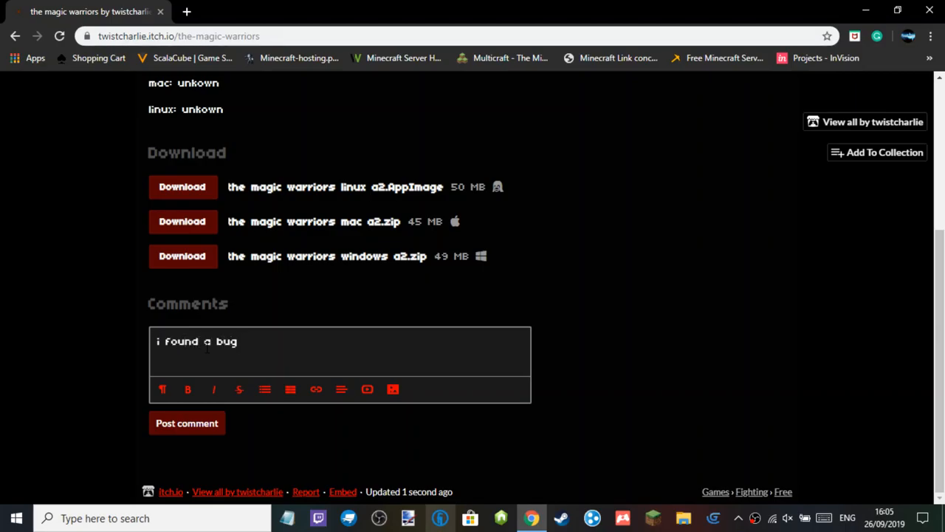
text(and the bug i)
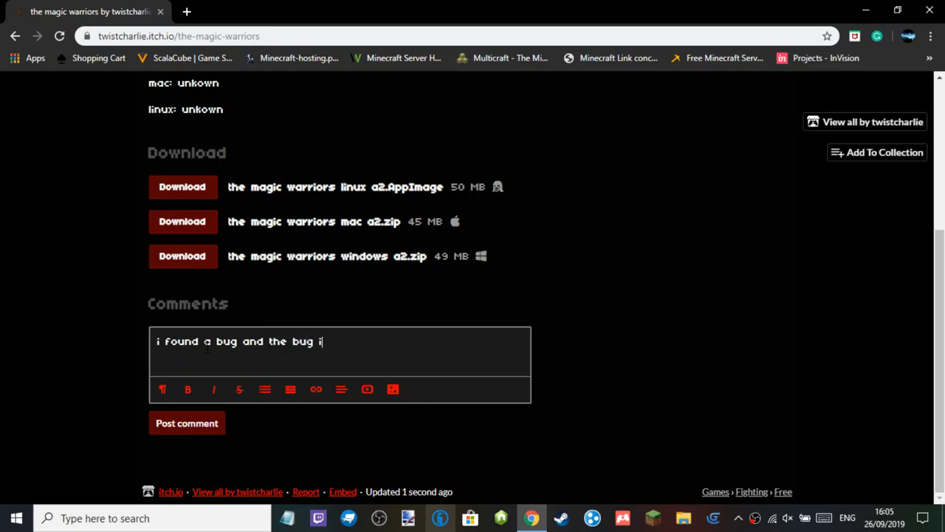
text(s)
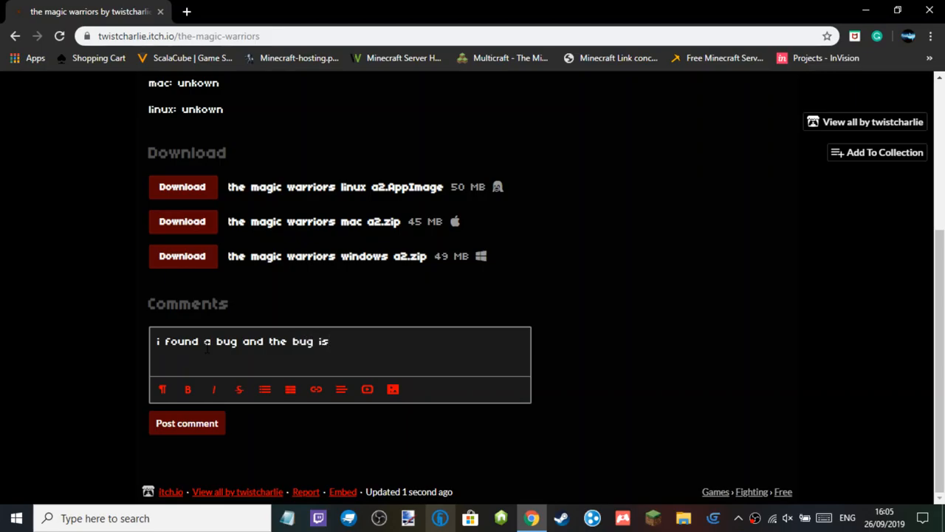
key(BackSpace)
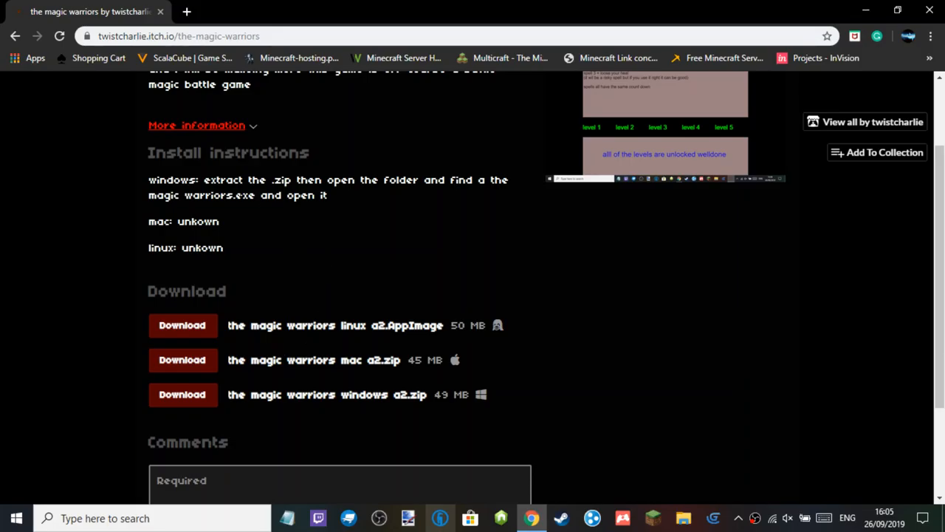
mouse_move(279, 269)
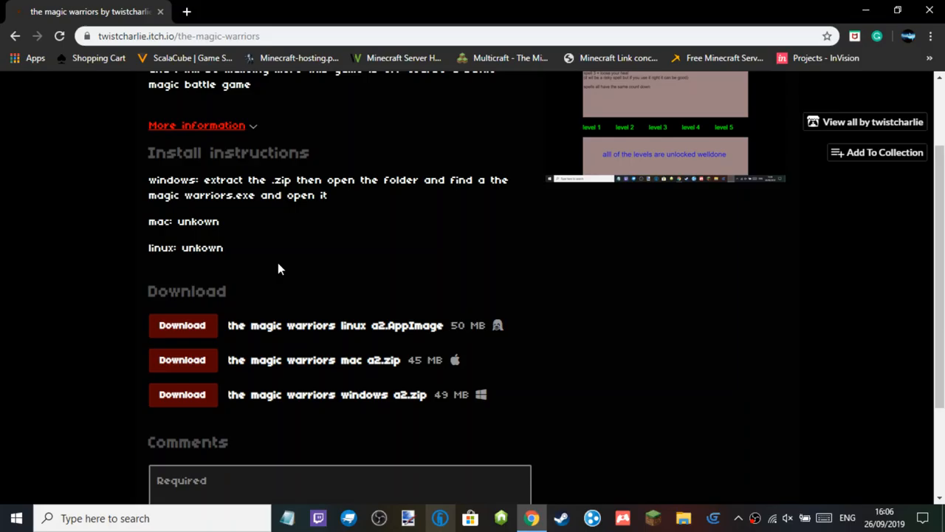
scroll(up, 3)
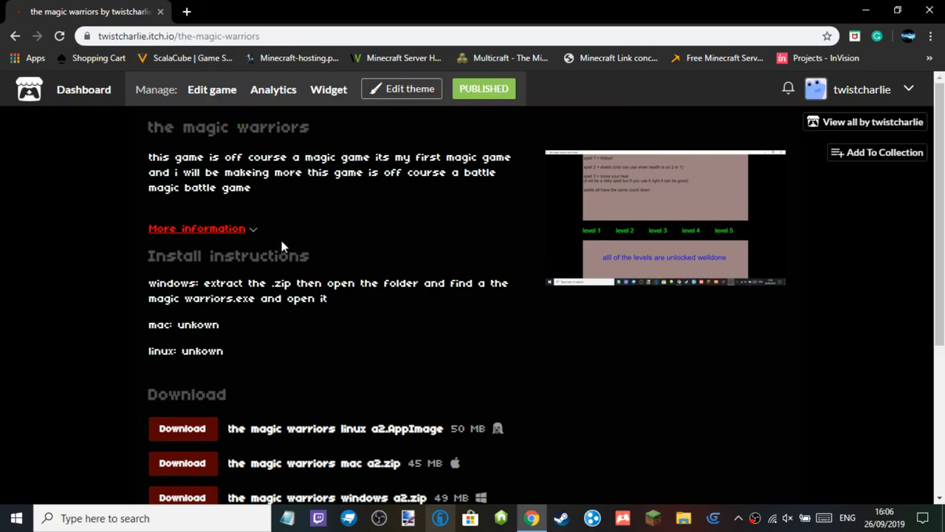
mouse_move(309, 222)
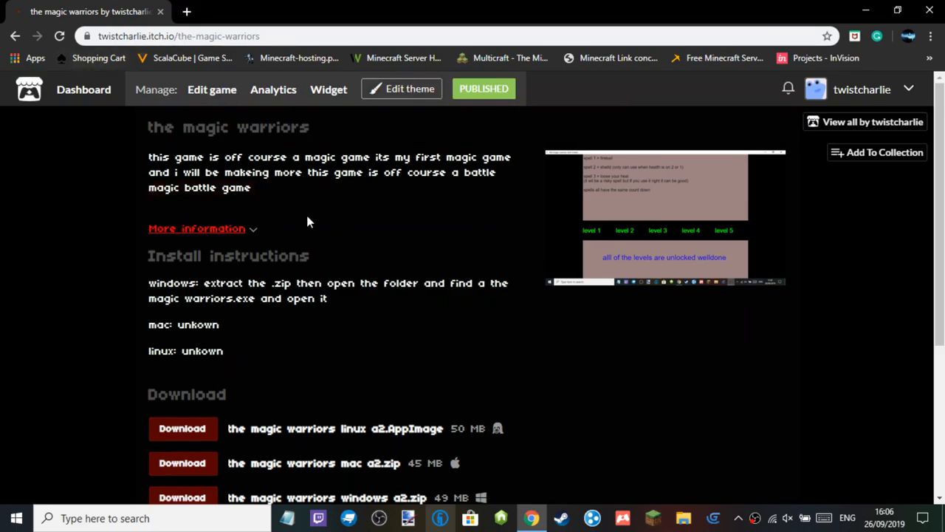
mouse_move(343, 204)
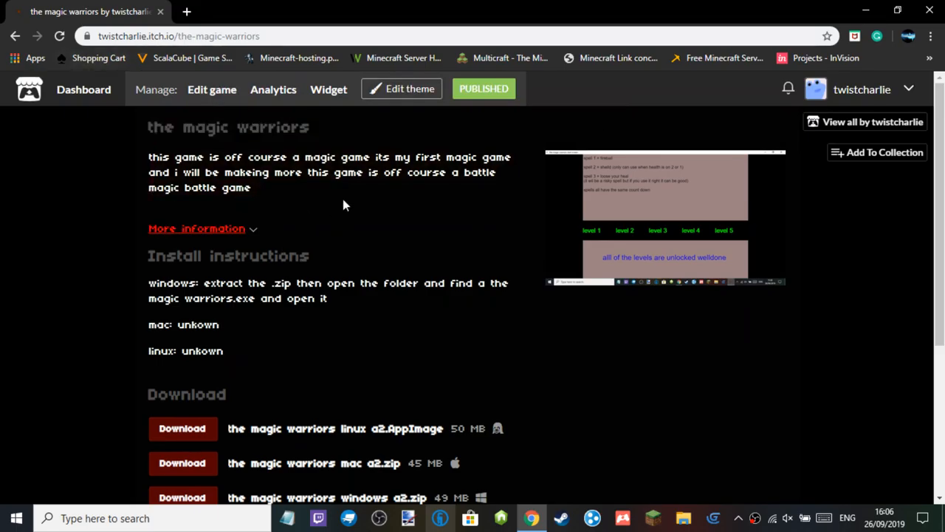